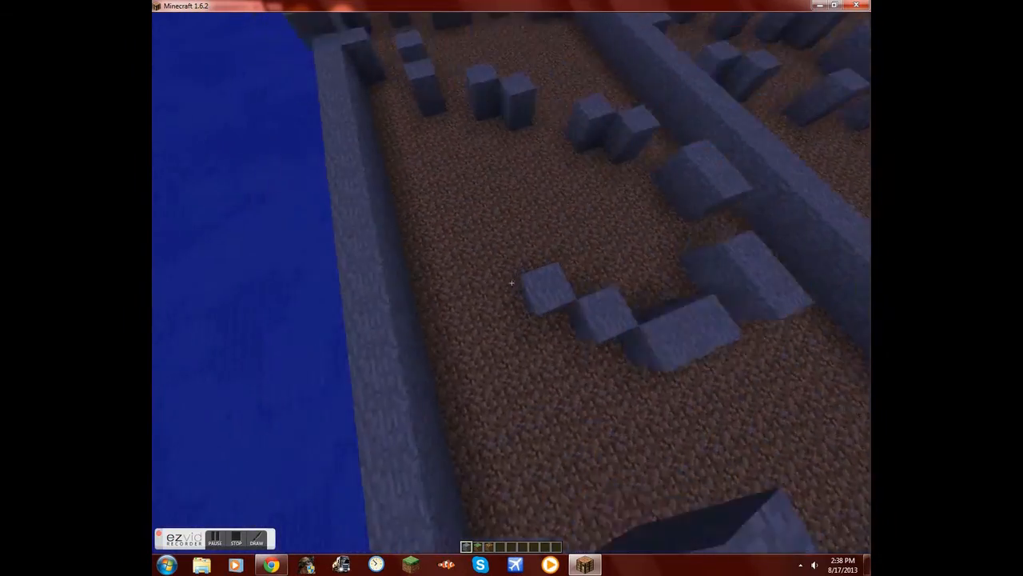
{"action": "mouse_move", "coordinate": [512, 283]}
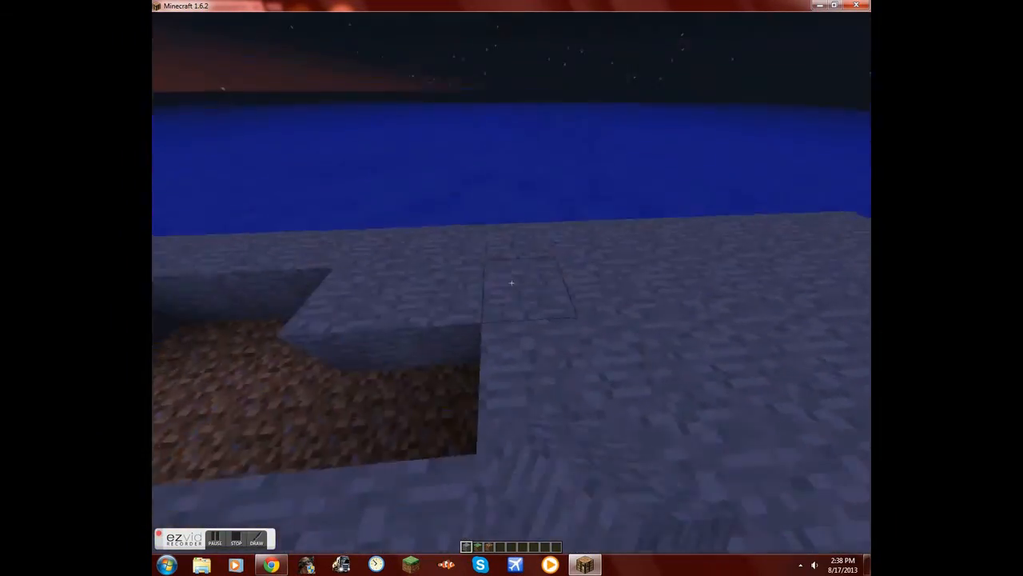
{"action": "mouse_move", "coordinate": [512, 288]}
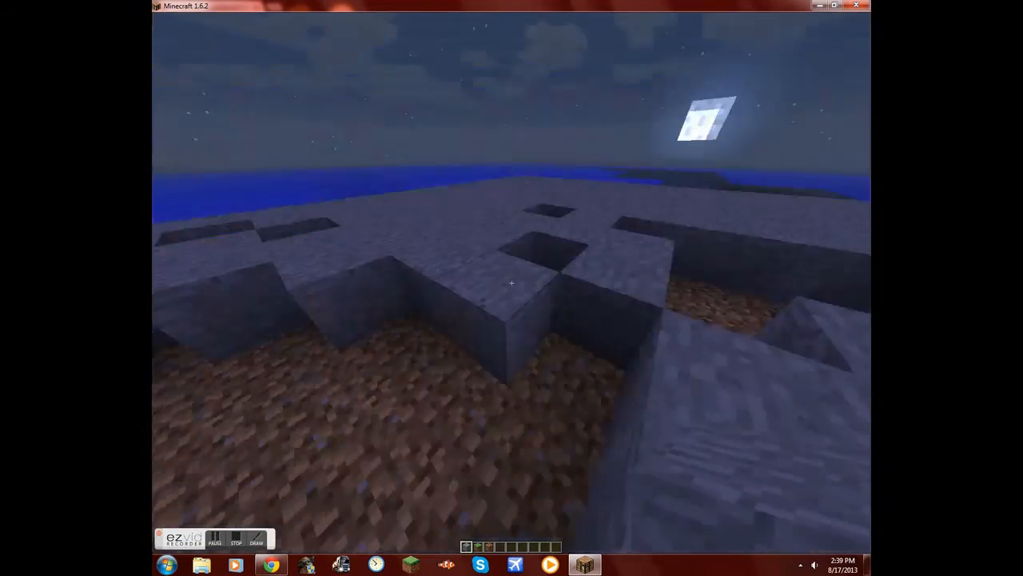
{"action": "mouse_move", "coordinate": [511, 287]}
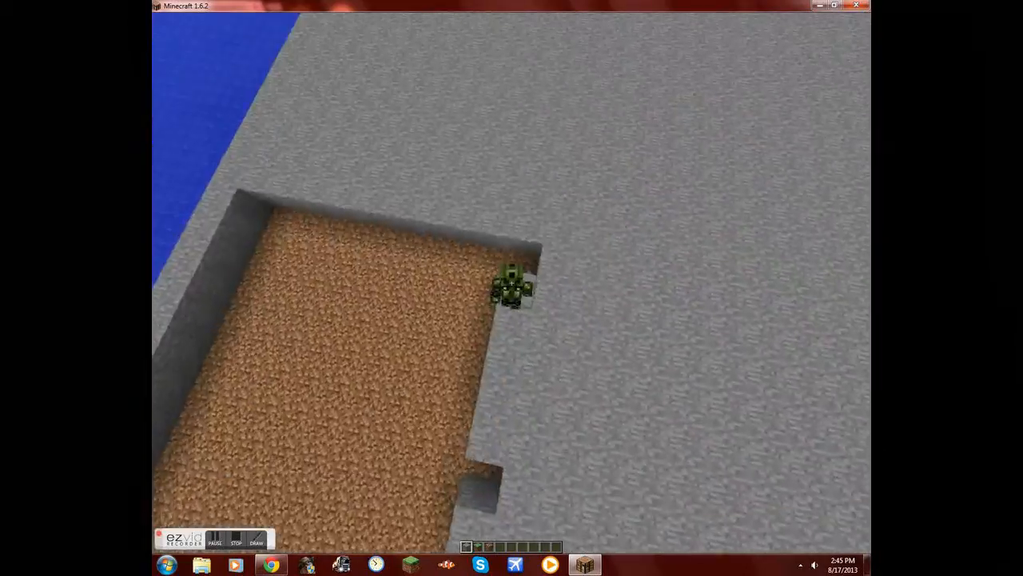
{"action": "mouse_move", "coordinate": [511, 288]}
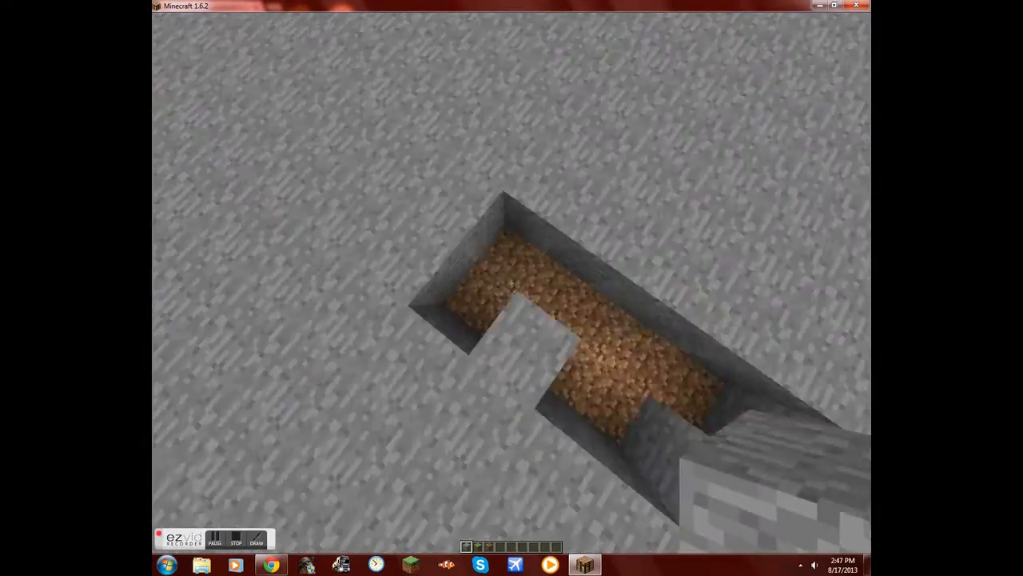
{"action": "mouse_move", "coordinate": [512, 288]}
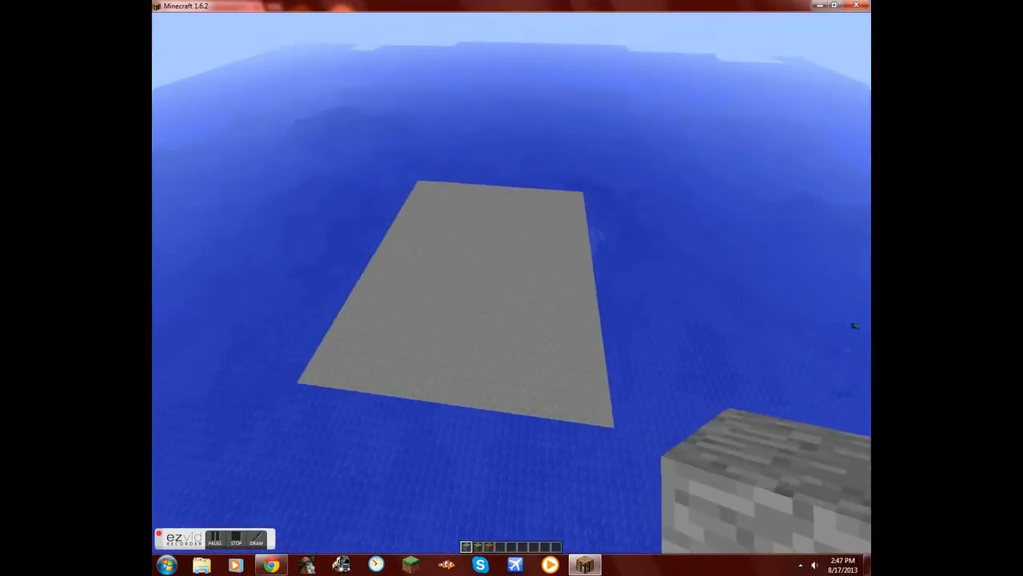
Grab obsidian from the creative inventory and place it in large squares on the platform.
{"action": "key", "text": "e"}
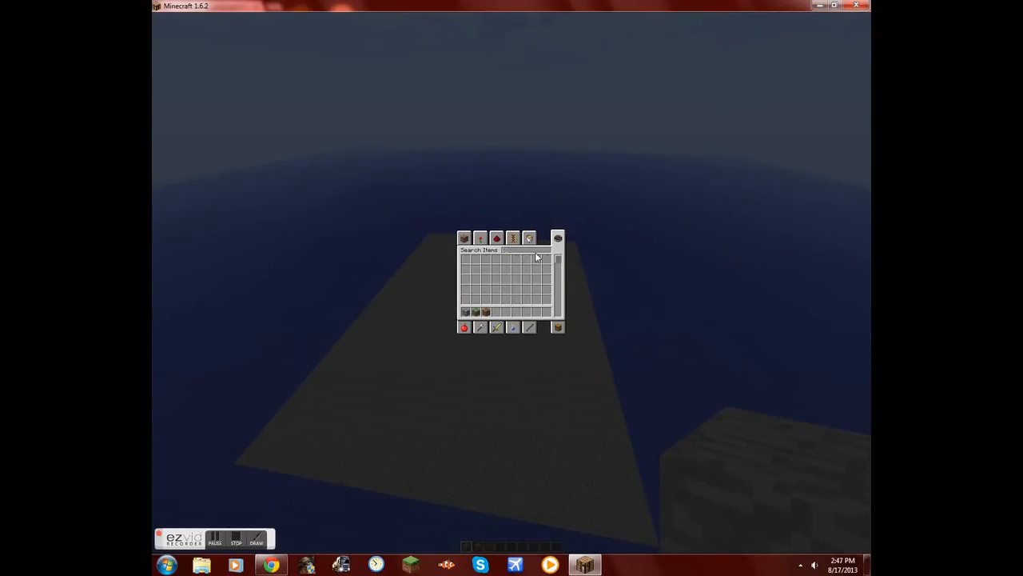
{"action": "key", "text": "Escape"}
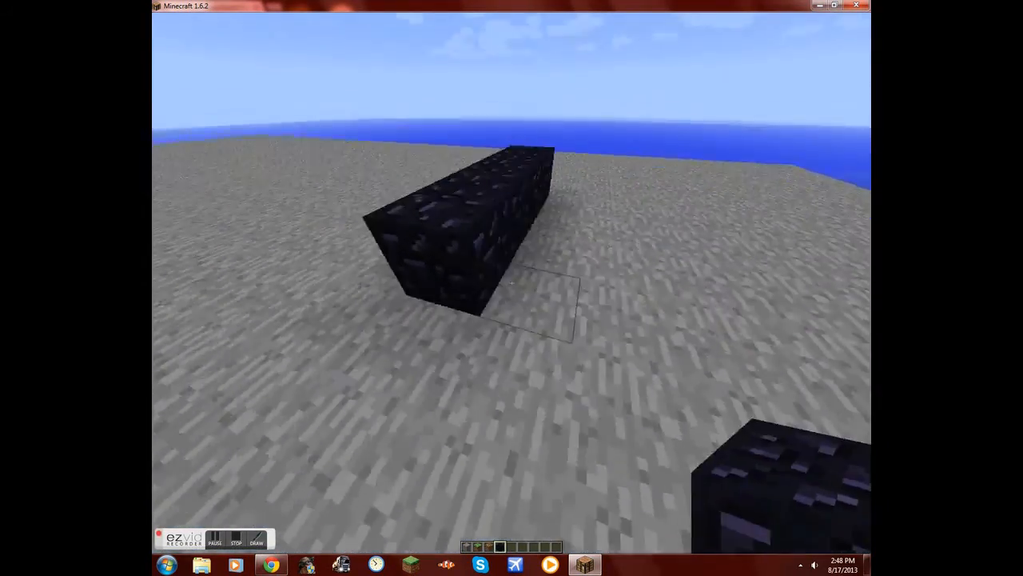
{"action": "mouse_move", "coordinate": [511, 288]}
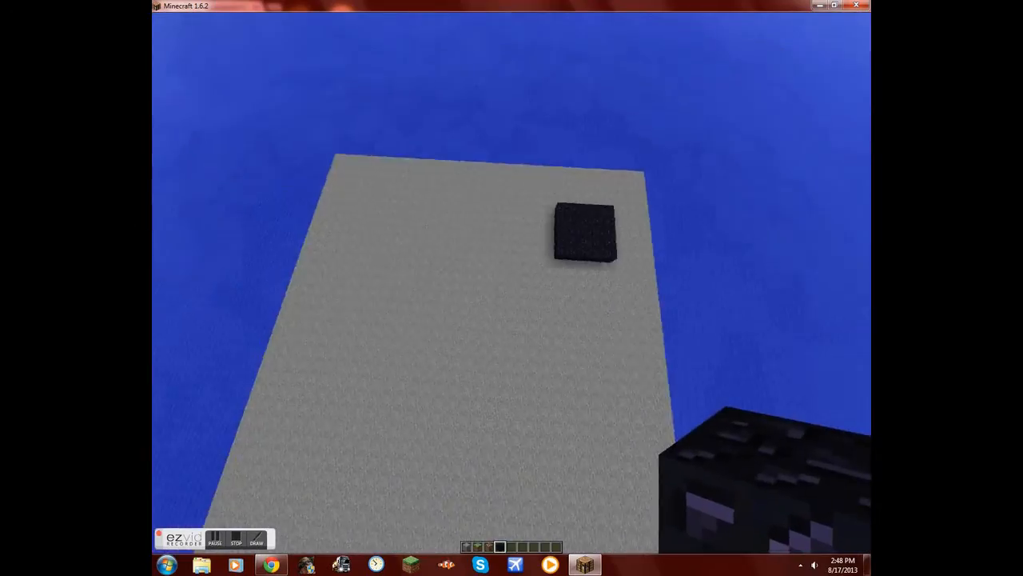
{"action": "mouse_move", "coordinate": [512, 288]}
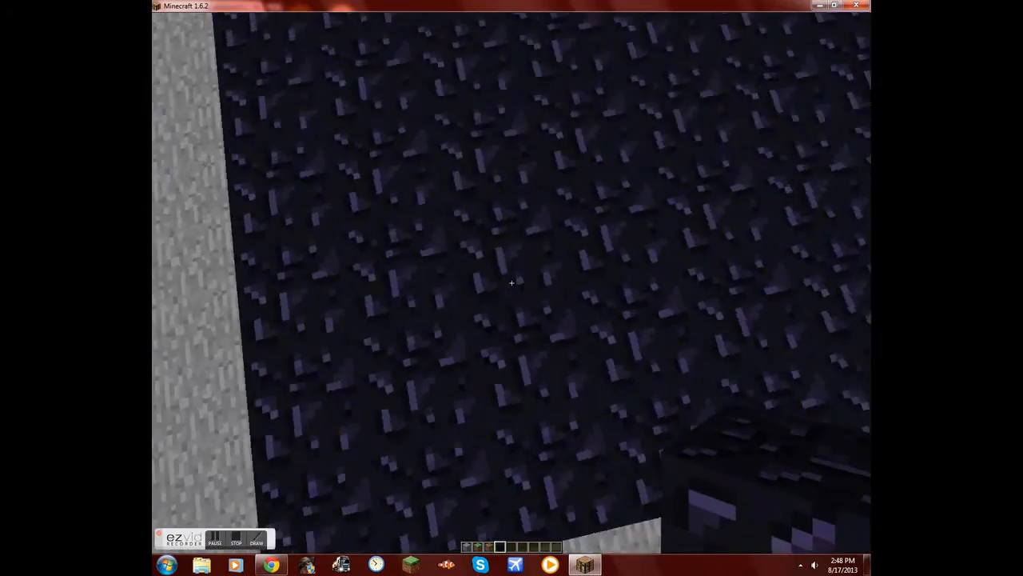
{"action": "mouse_move", "coordinate": [511, 285]}
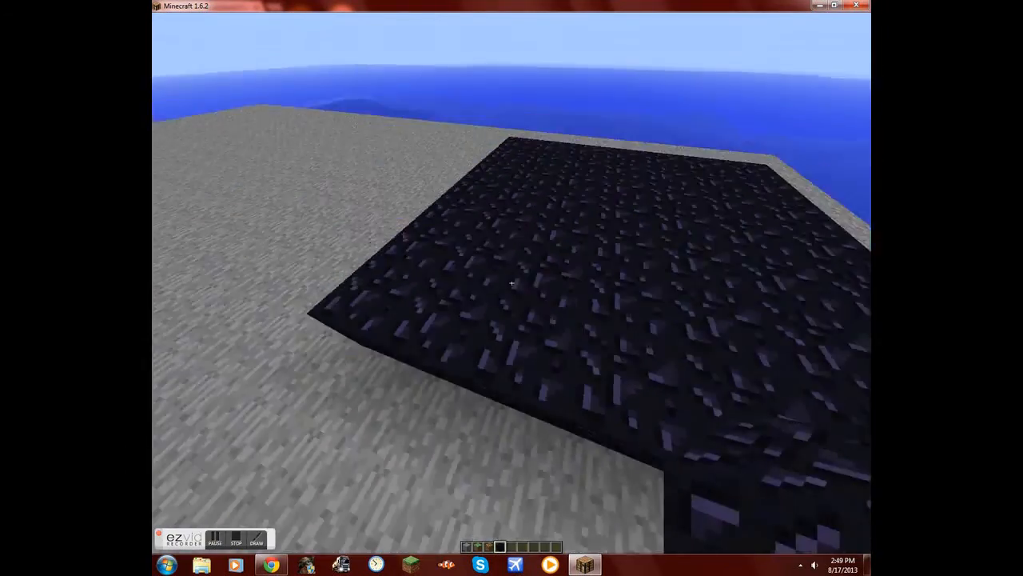
{"action": "mouse_move", "coordinate": [511, 287]}
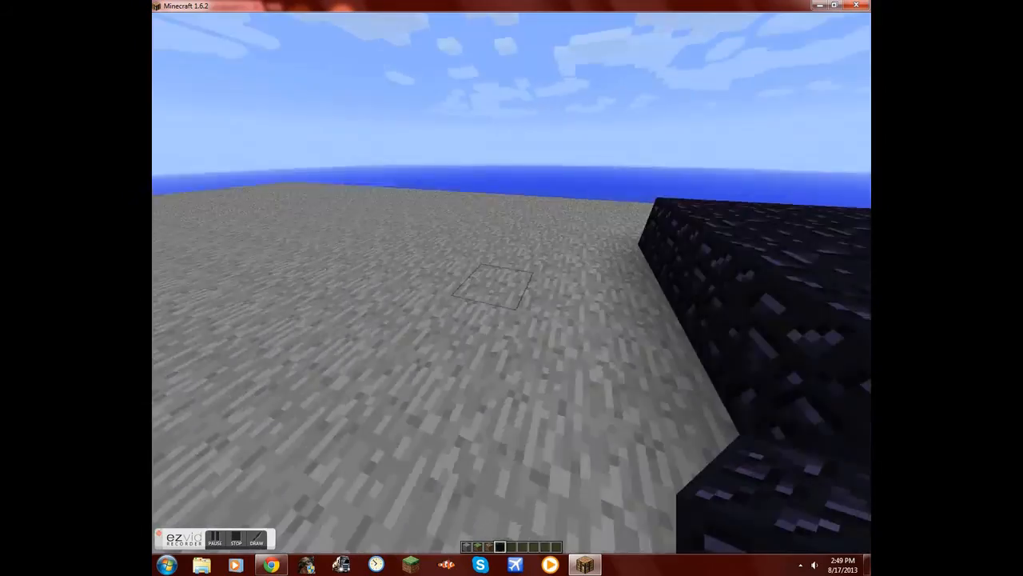
{"action": "mouse_move", "coordinate": [512, 288]}
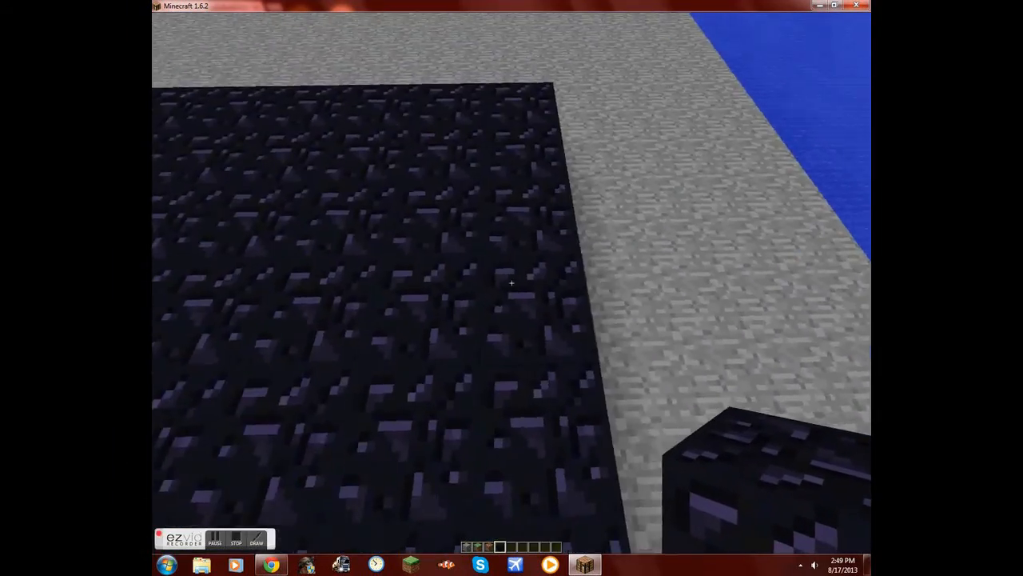
{"action": "mouse_move", "coordinate": [511, 281]}
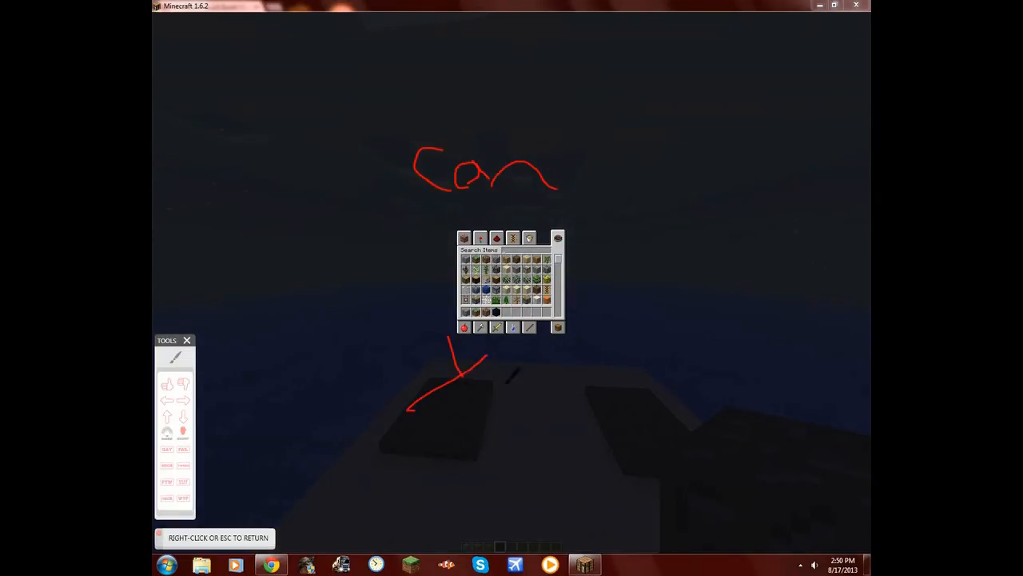
Look over the platform with the two obsidian squares and leave the menu.
{"action": "left_click_drag", "start_coordinate": [479, 375], "coordinate": [560, 408]}
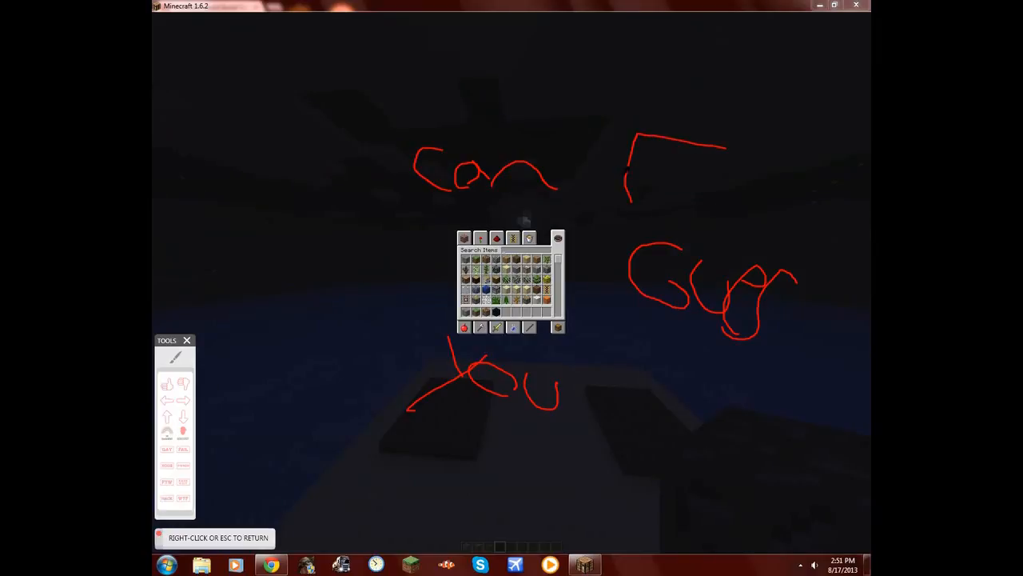
{"action": "left_click_drag", "start_coordinate": [727, 168], "coordinate": [844, 211]}
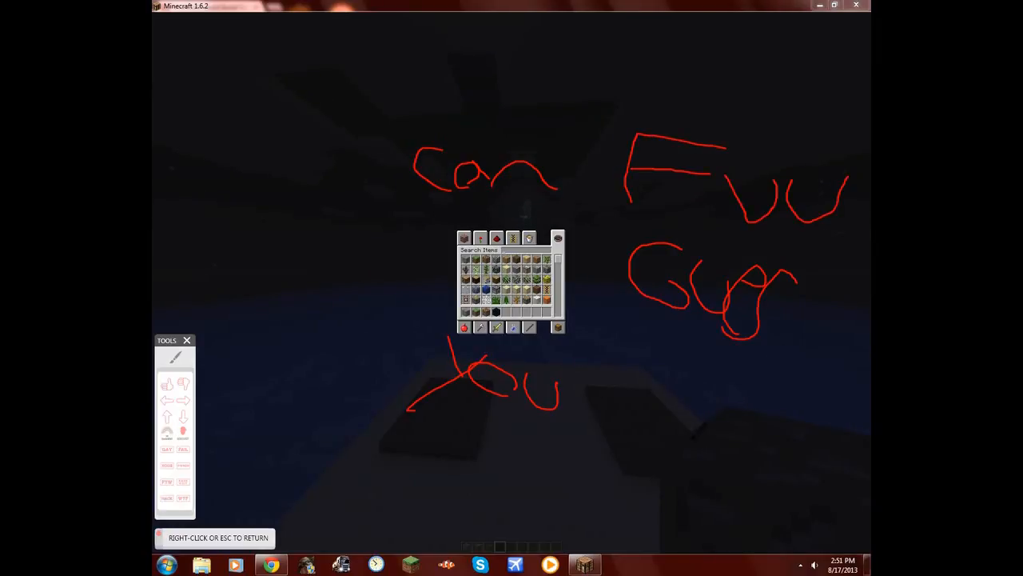
{"action": "left_click_drag", "start_coordinate": [675, 392], "coordinate": [851, 431]}
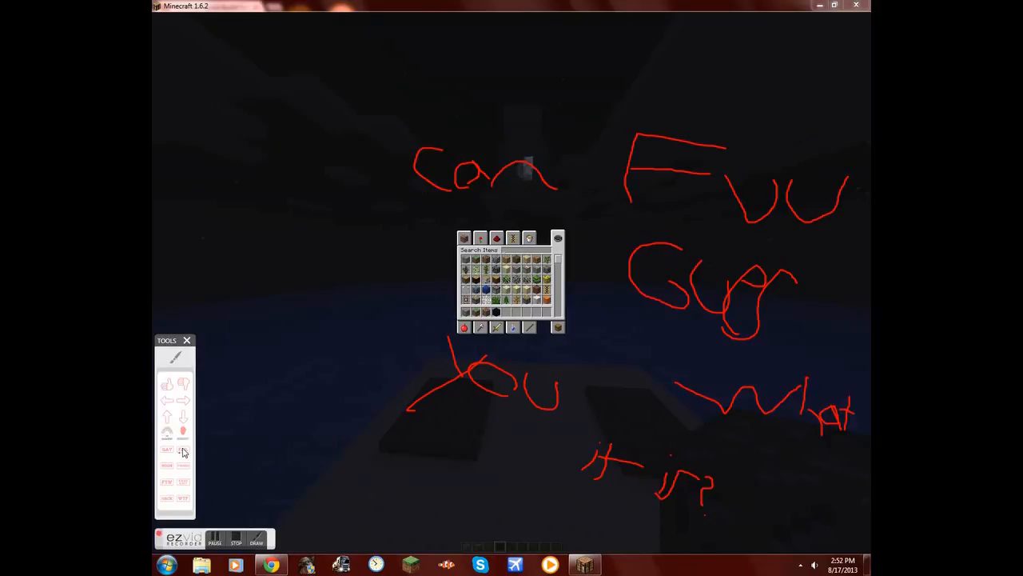
{"action": "left_click", "coordinate": [182, 449]}
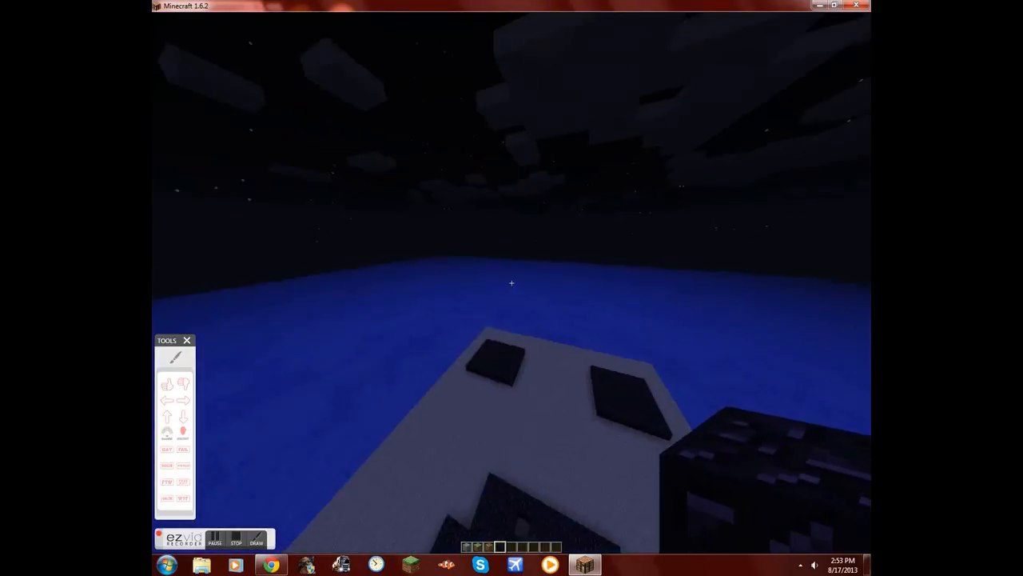
{"action": "key", "text": "Escape"}
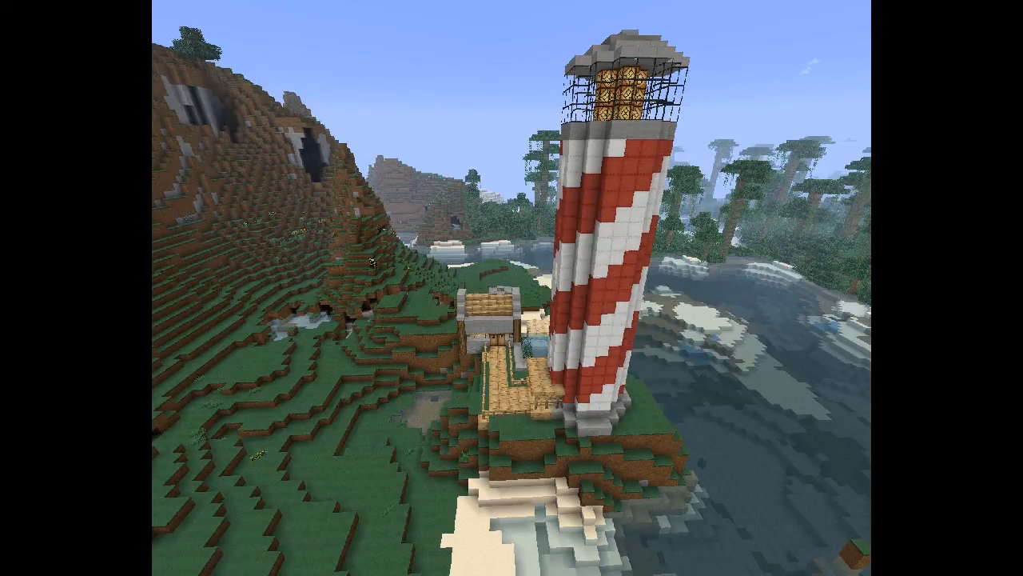
{"action": "mouse_move", "coordinate": [512, 288]}
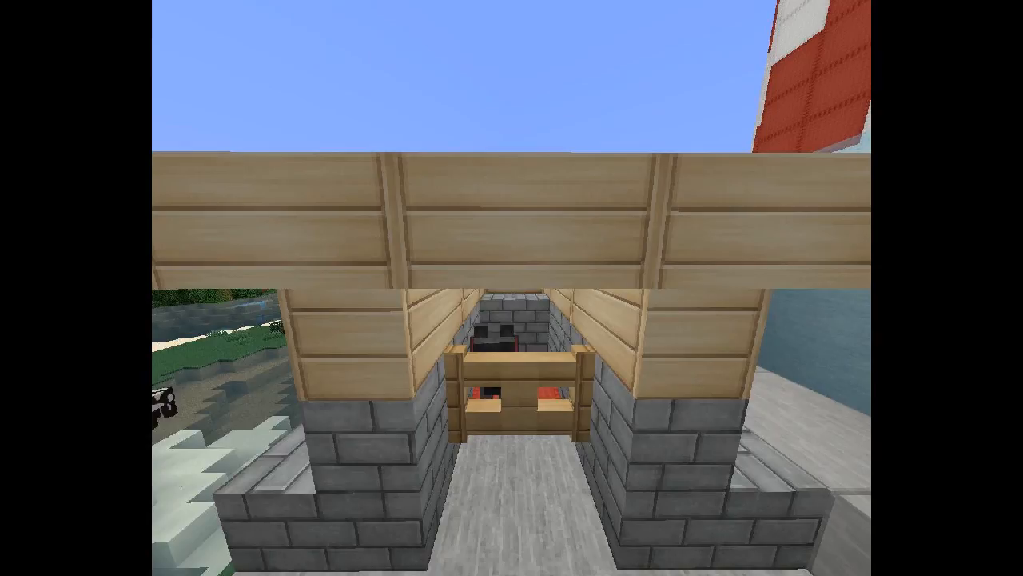
{"action": "mouse_move", "coordinate": [512, 288]}
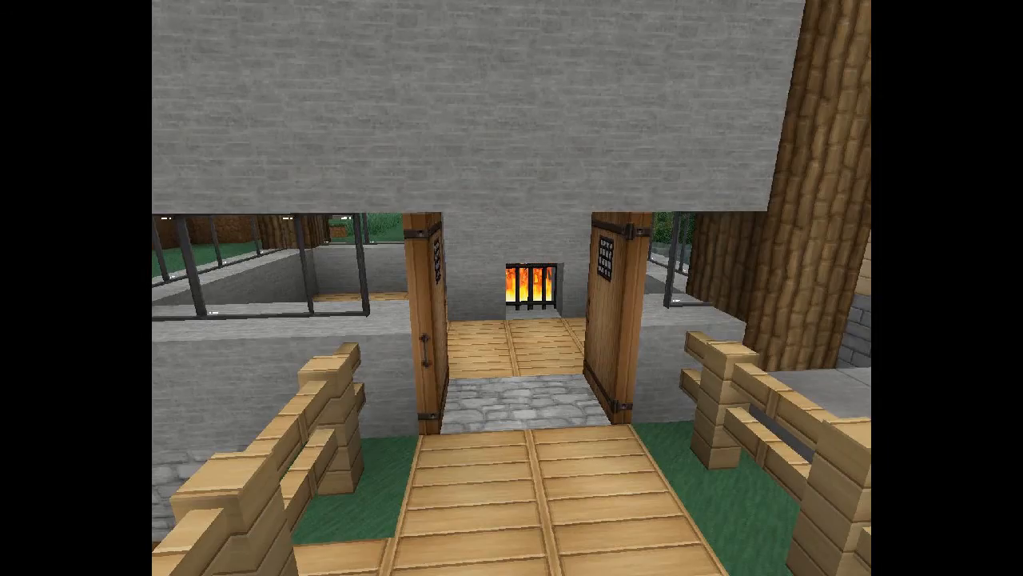